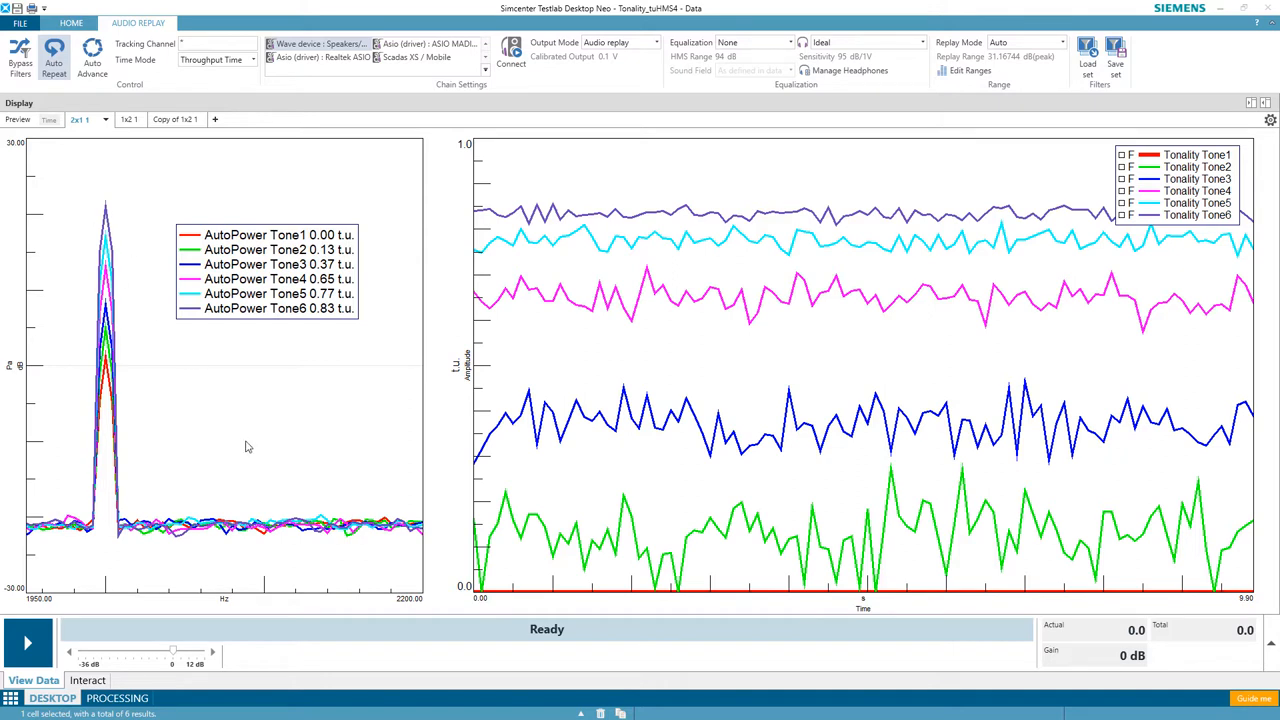
mouse_move(337, 248)
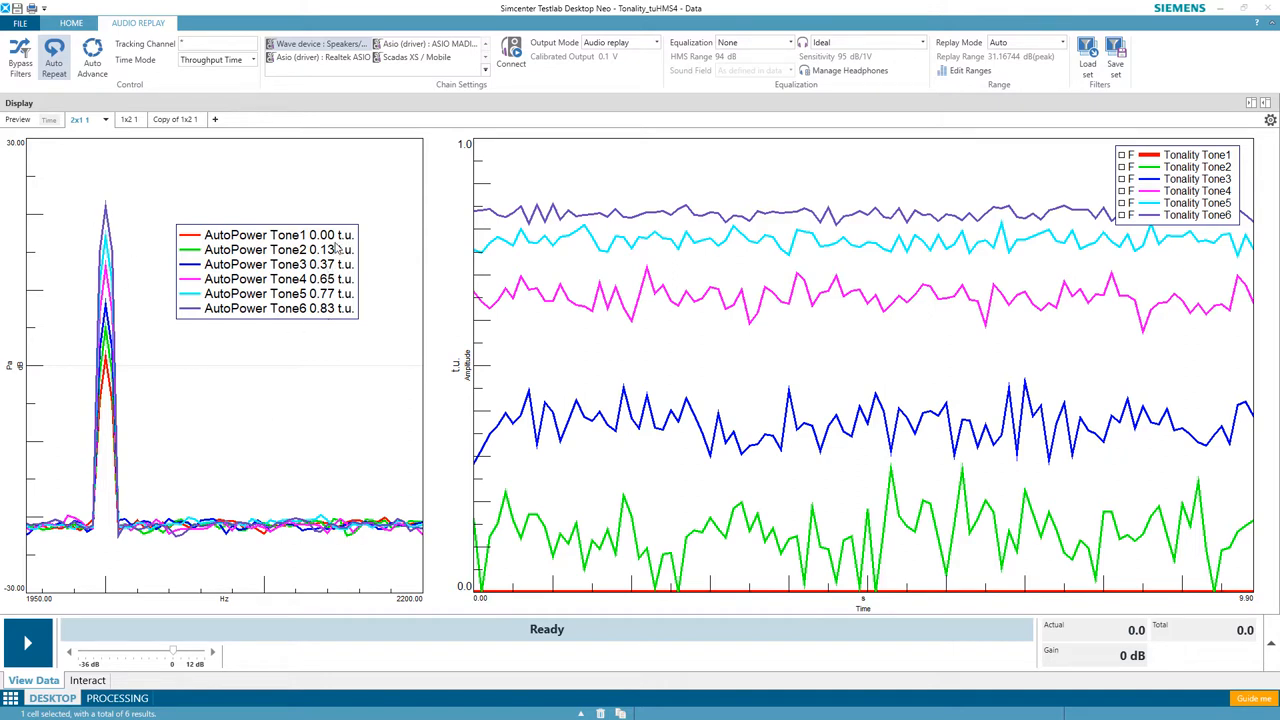
mouse_move(1065, 565)
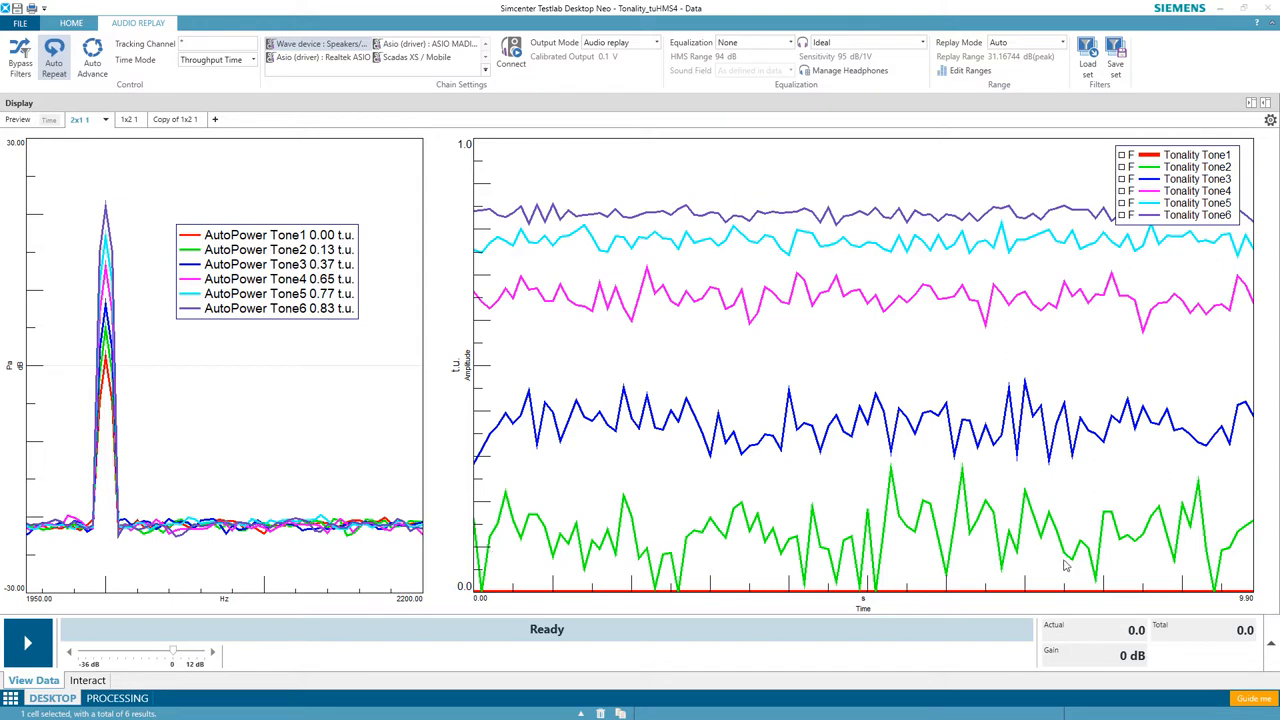
mouse_move(577, 476)
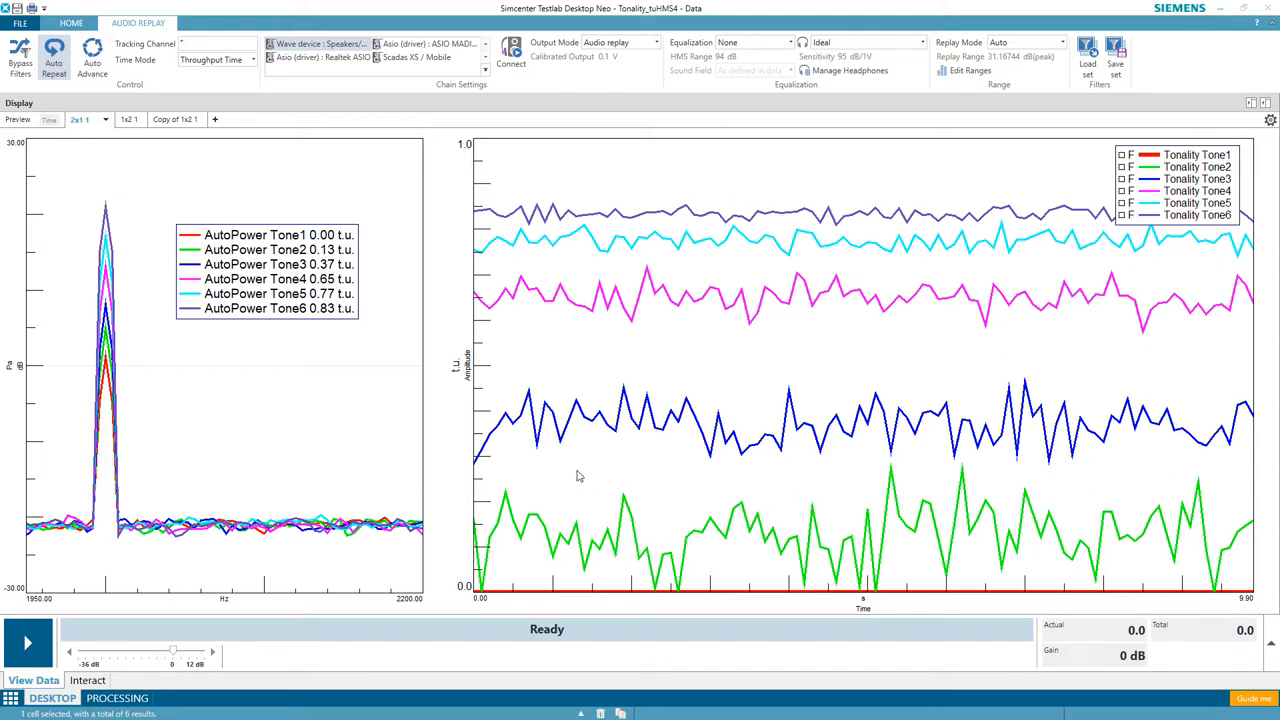
Start the tonality audio replay, then switch playback from Tone6 to Tone1.
left_click(28, 642)
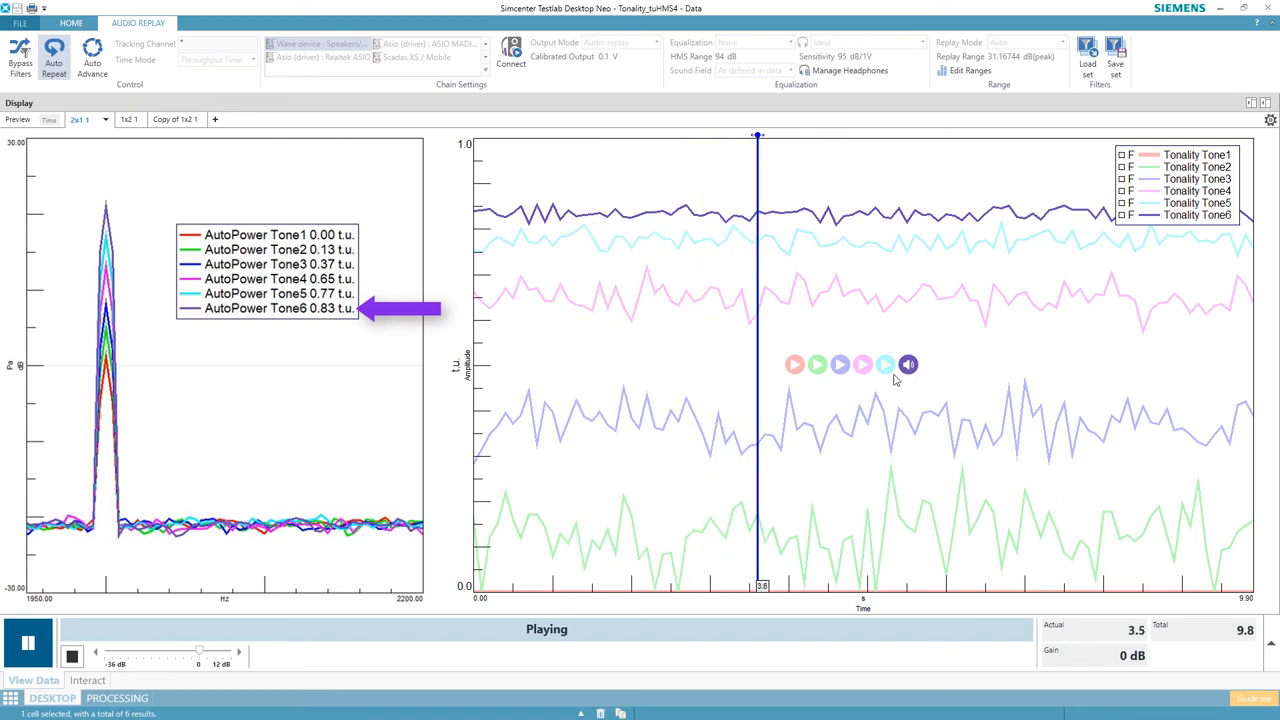
left_click(794, 364)
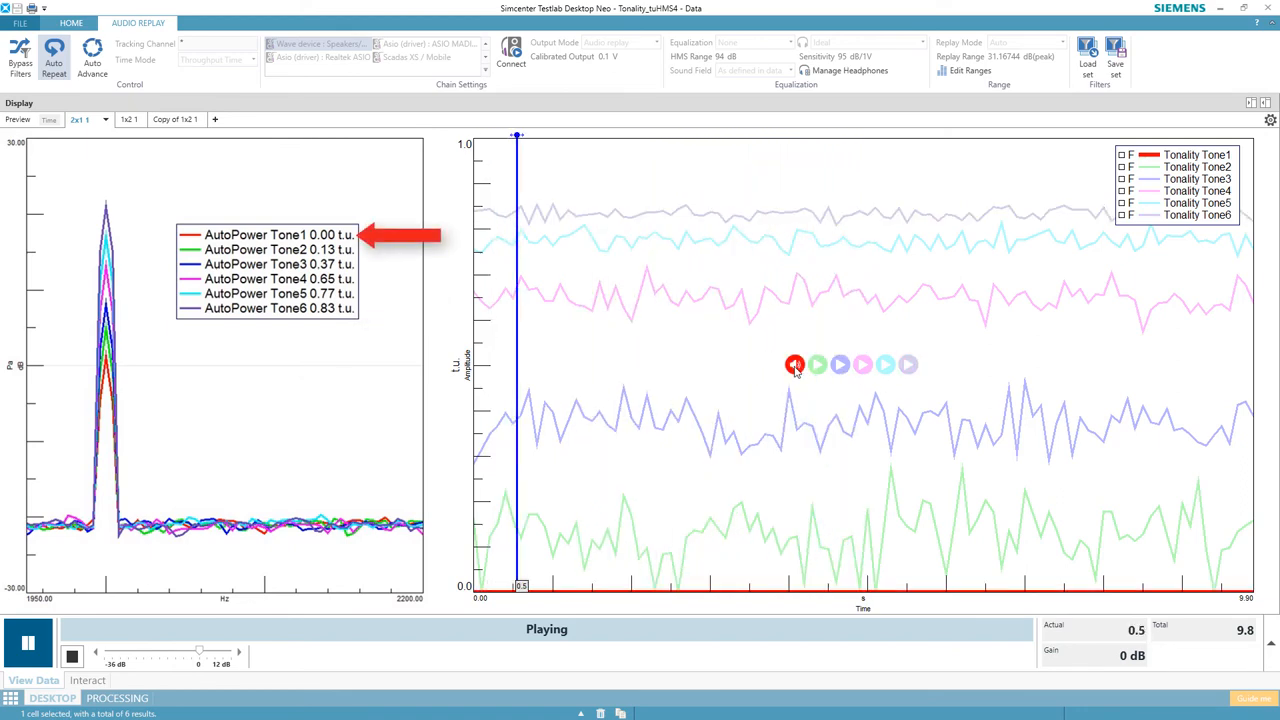